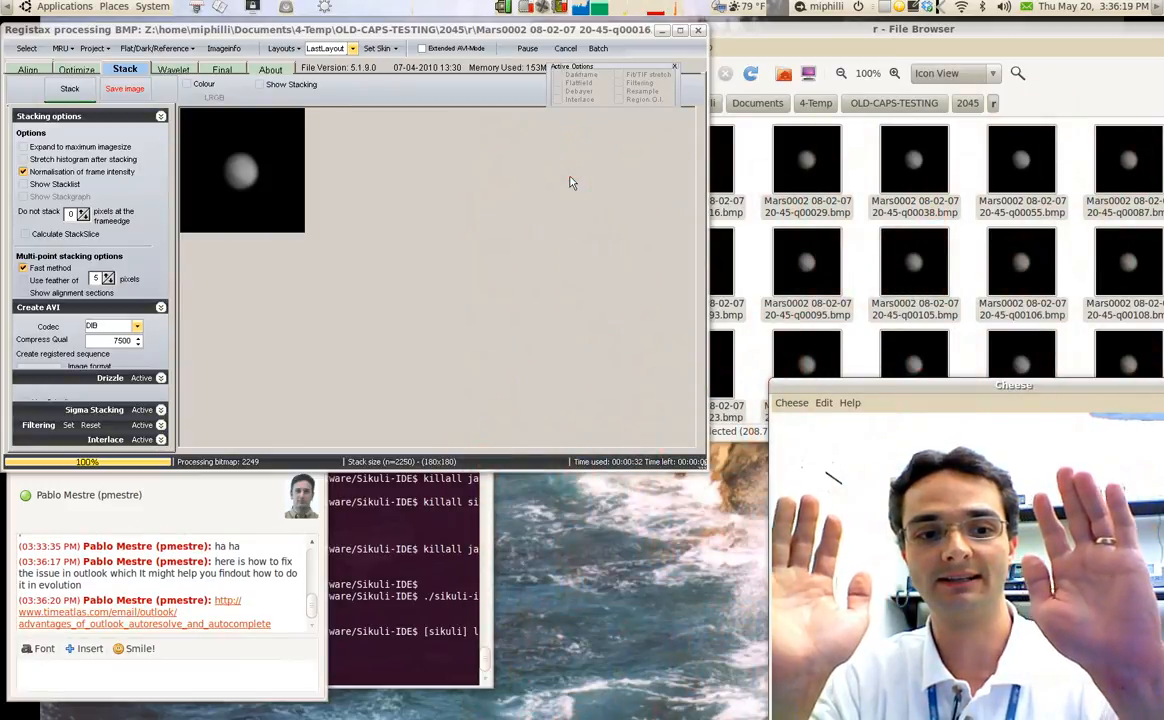
Empty the frame list, load the 2,250 selected Mars BMP frames, and limit them.
{"action": "left_click", "coordinate": [23, 69]}
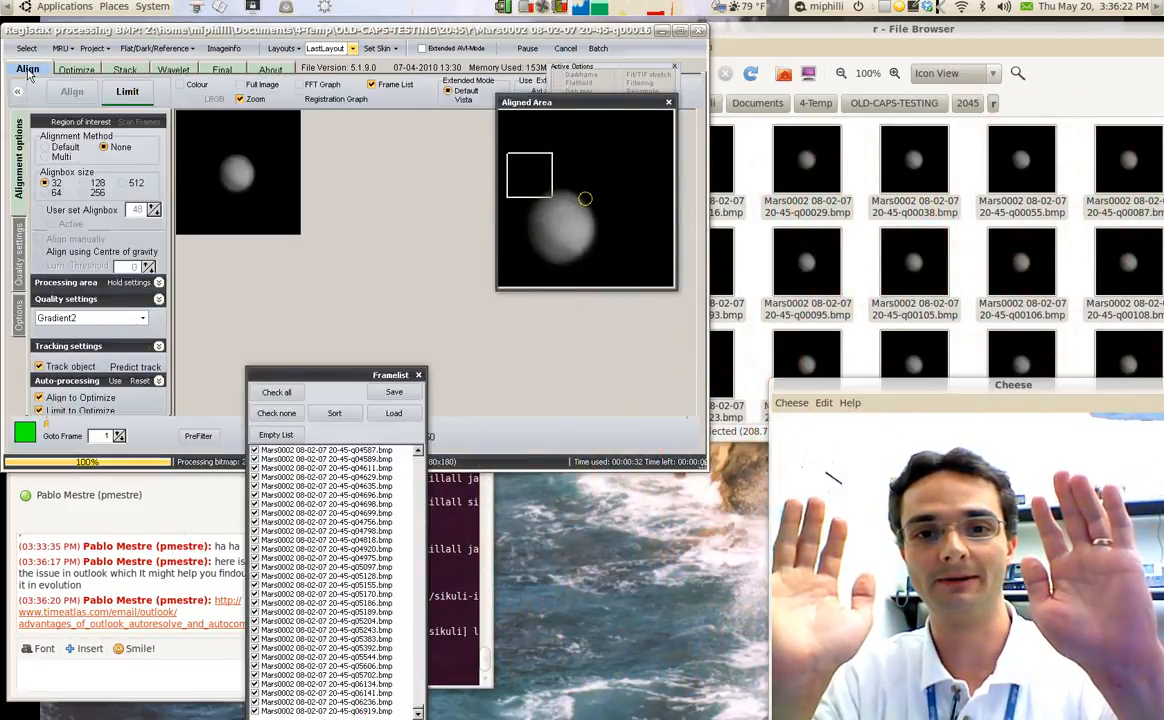
{"action": "left_click", "coordinate": [276, 435]}
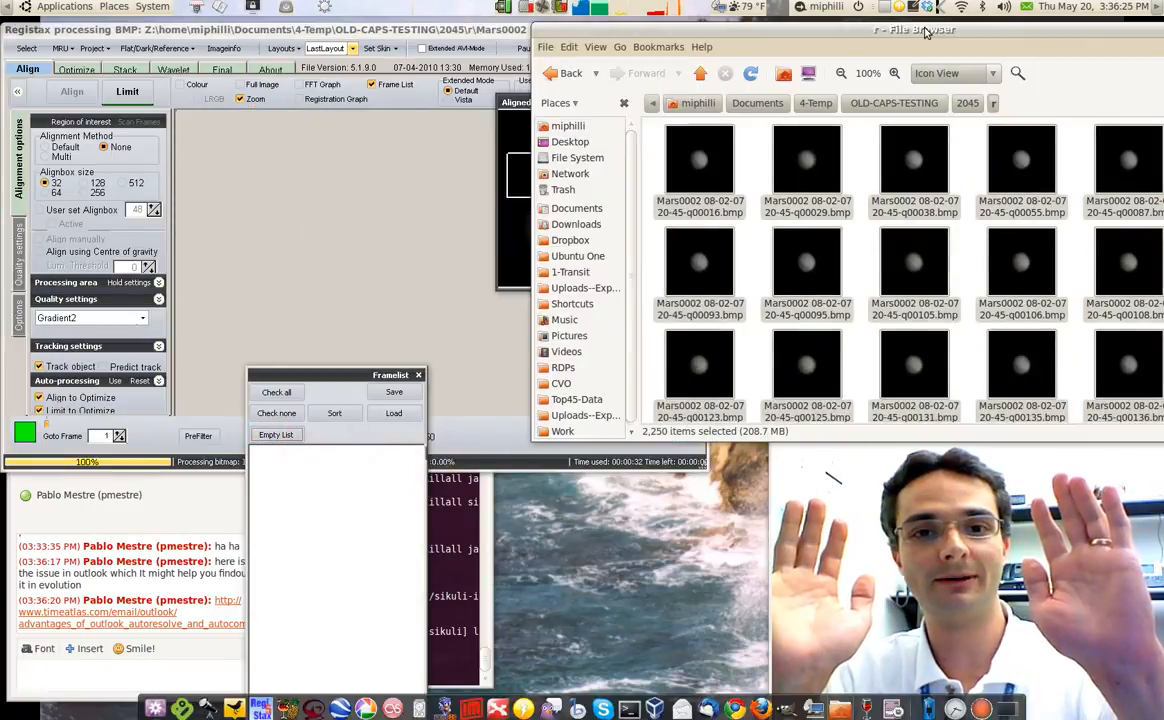
{"action": "left_click", "coordinate": [568, 47]}
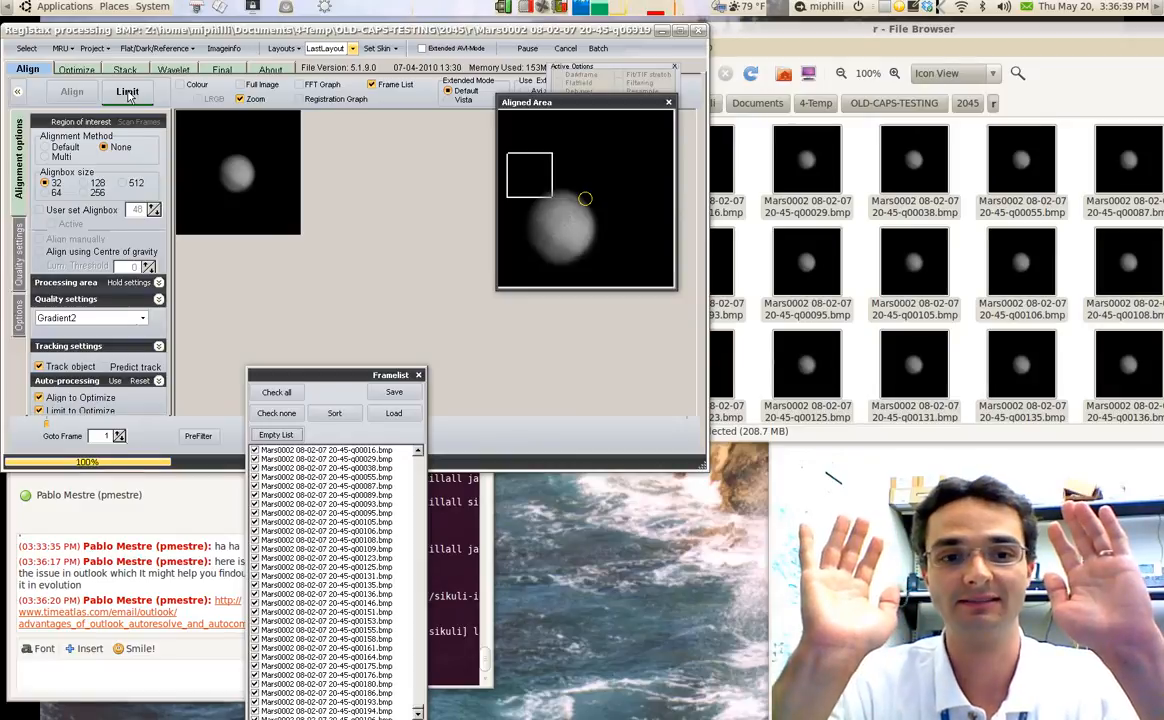
{"action": "left_click", "coordinate": [119, 68]}
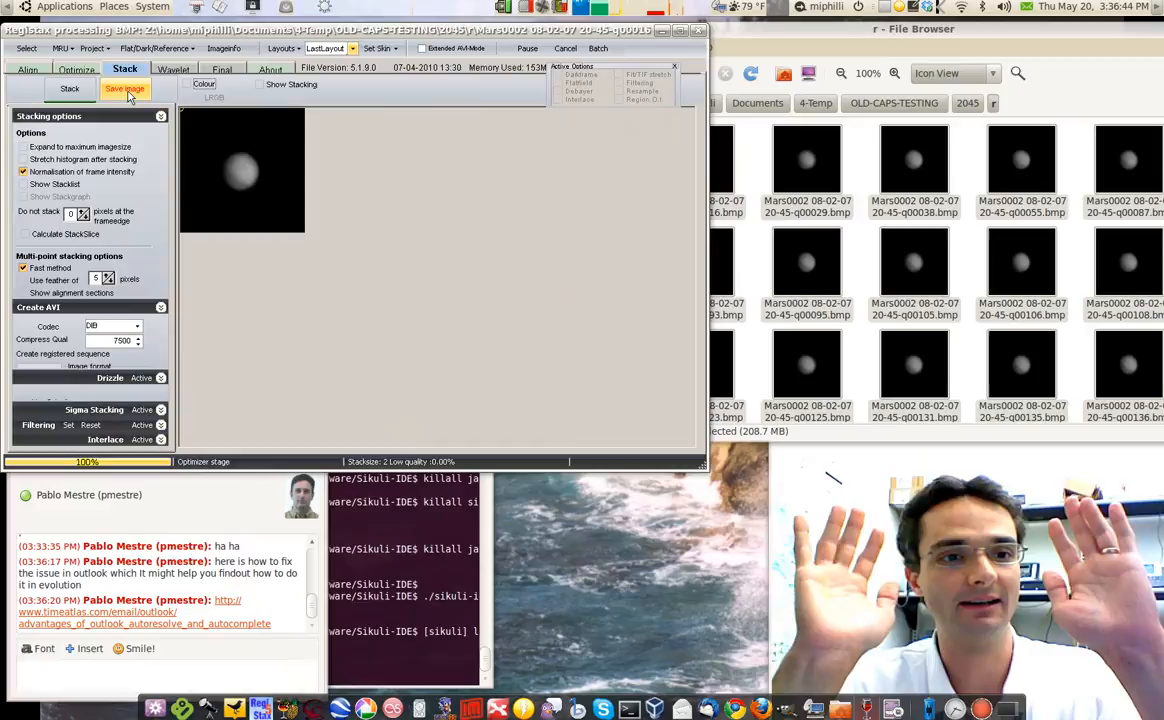
Stack the 2,250 loaded Mars frames until processing reaches 100%.
{"action": "left_click", "coordinate": [68, 89]}
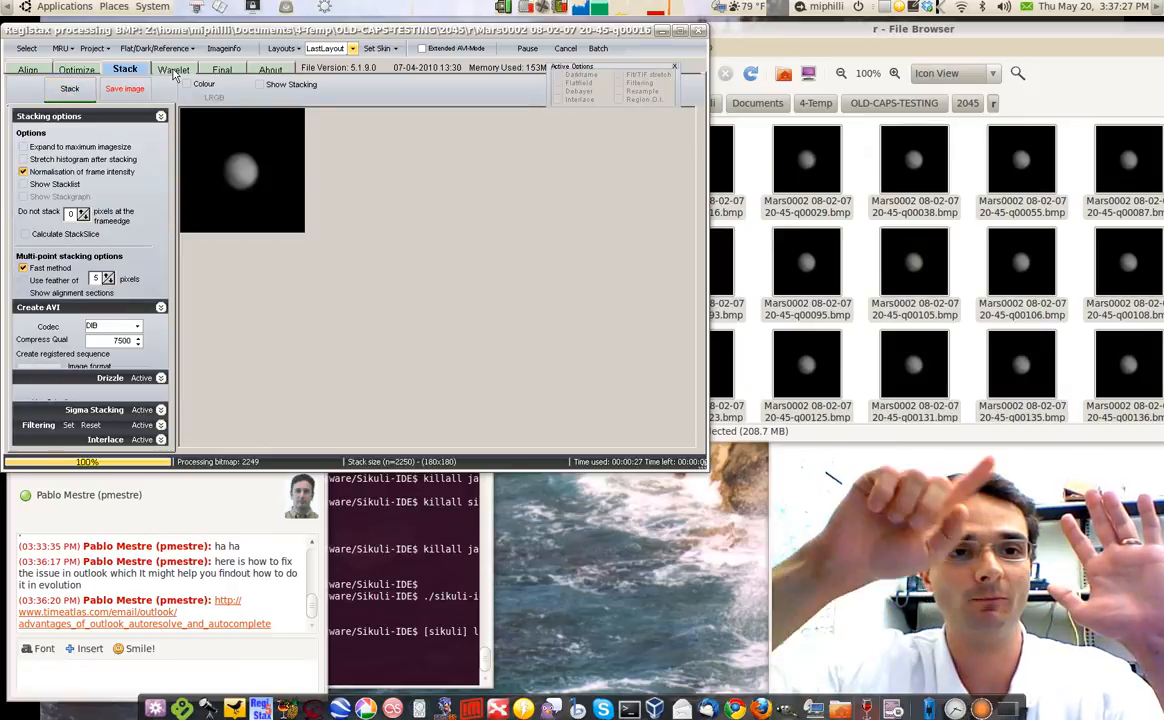
From the Wavelet tab, save the stacked image as R0.bmp in folder 2045.
{"action": "left_click", "coordinate": [178, 68]}
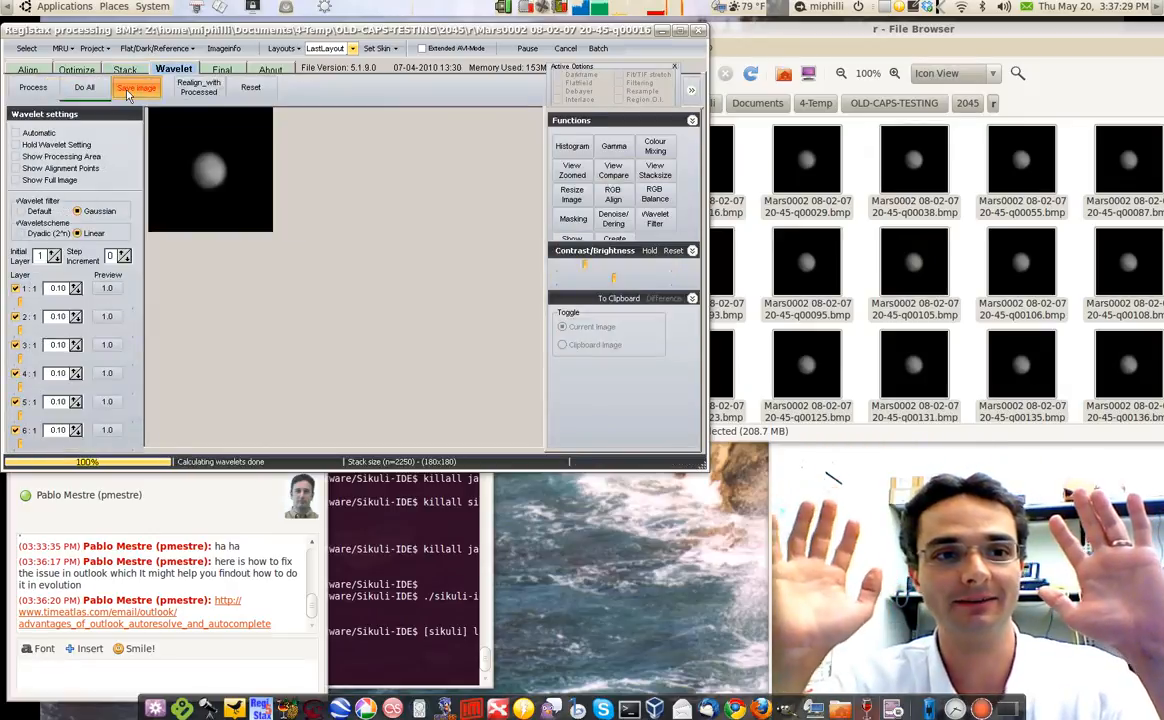
{"action": "left_click", "coordinate": [130, 90]}
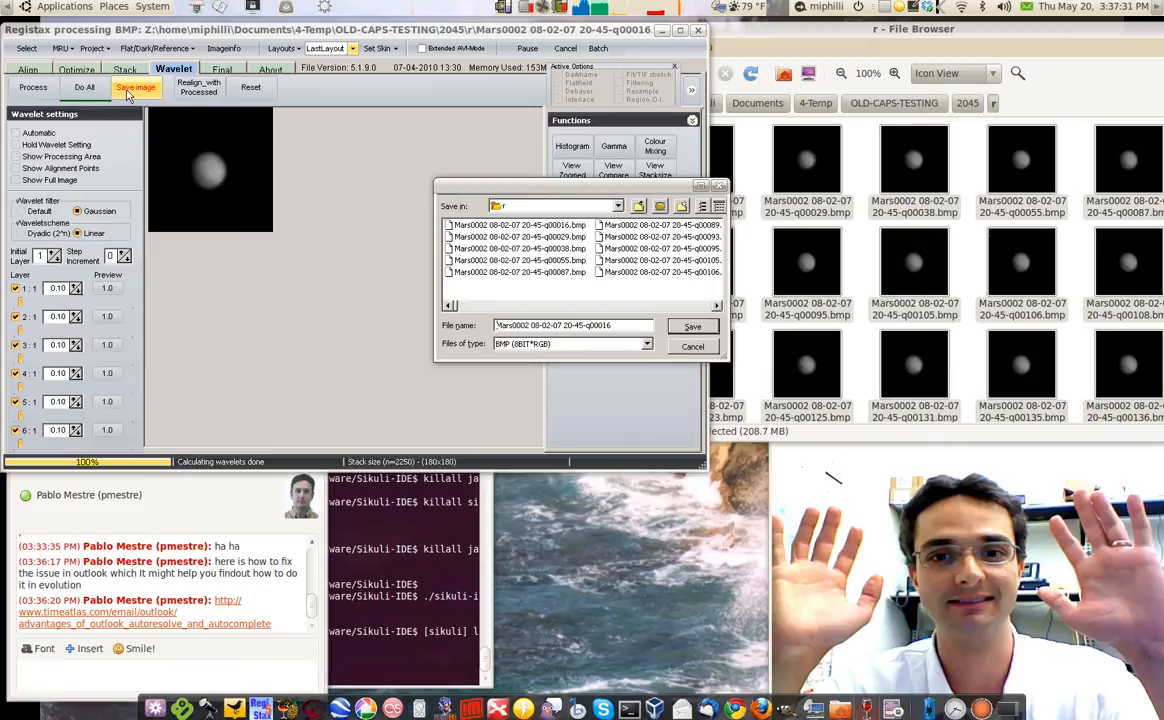
{"action": "left_click", "coordinate": [638, 206]}
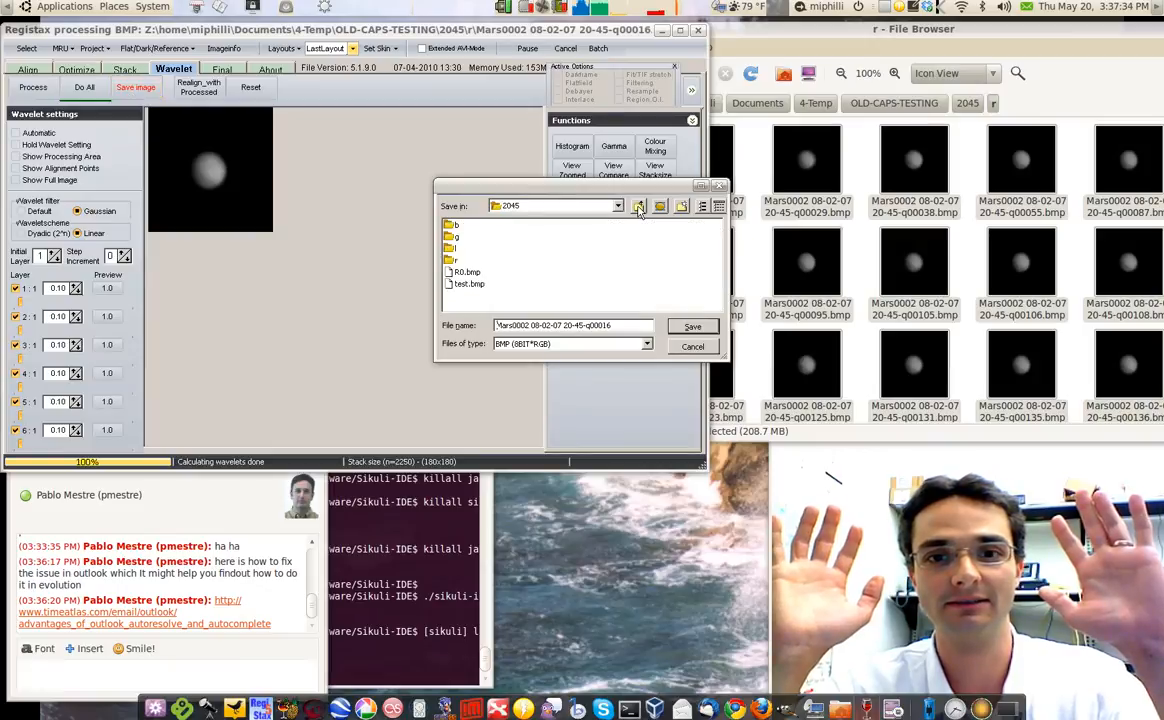
{"action": "left_click", "coordinate": [464, 271]}
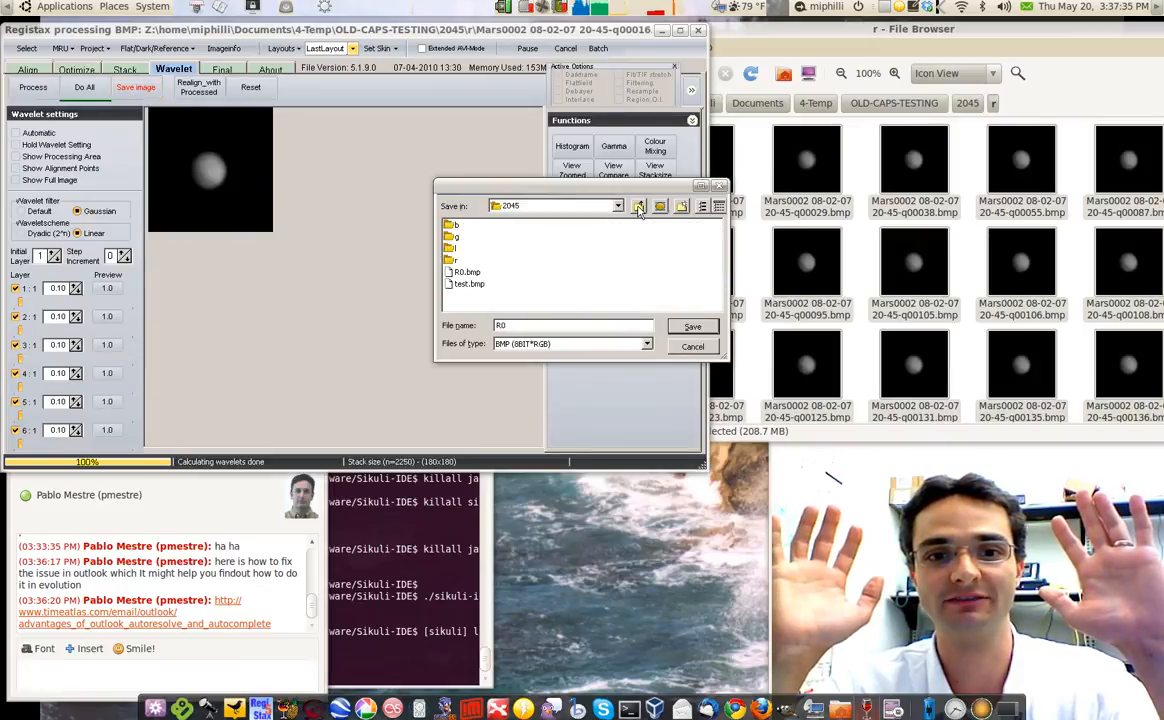
{"action": "left_click", "coordinate": [692, 326]}
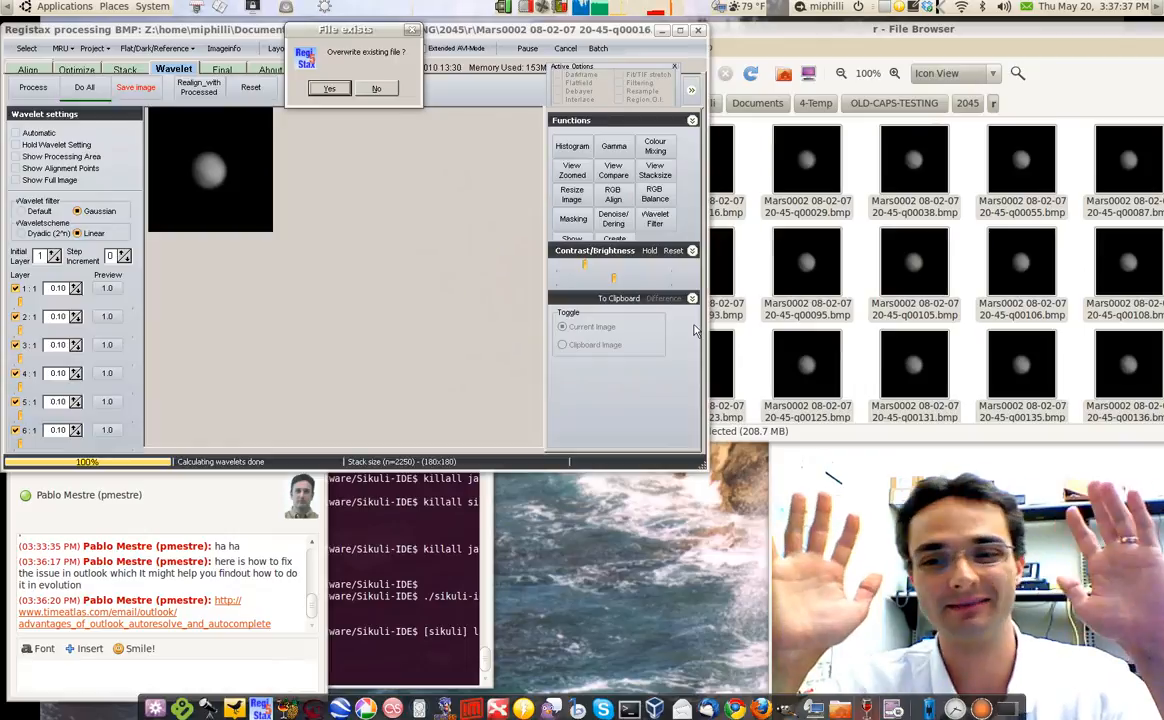